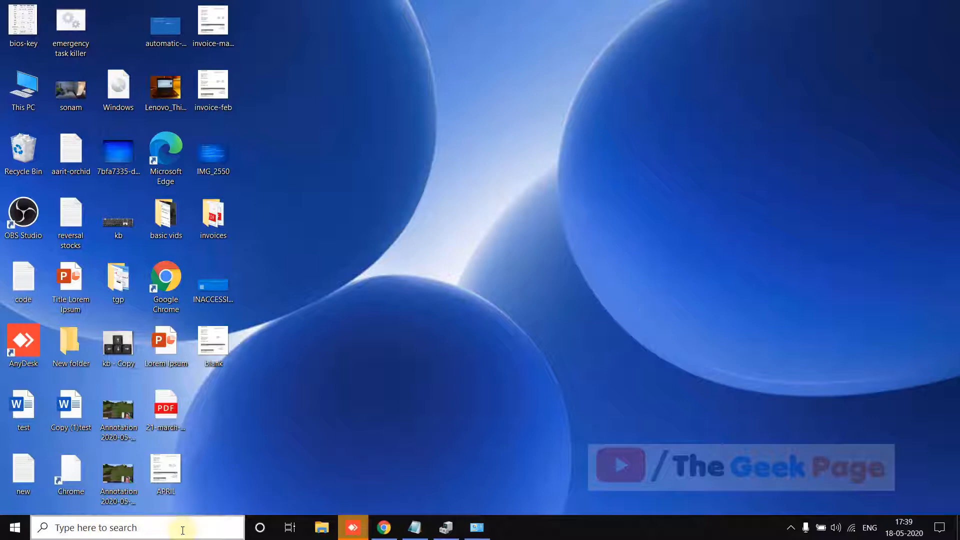
Search the taskbar for 'partitions' to find the hard disk partitions tool
type("parit")
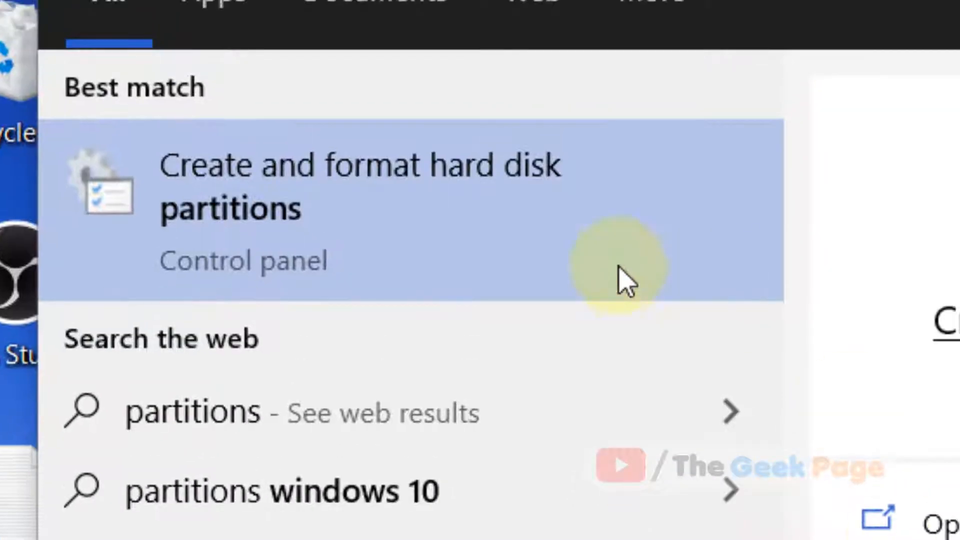
mouse_move(264, 245)
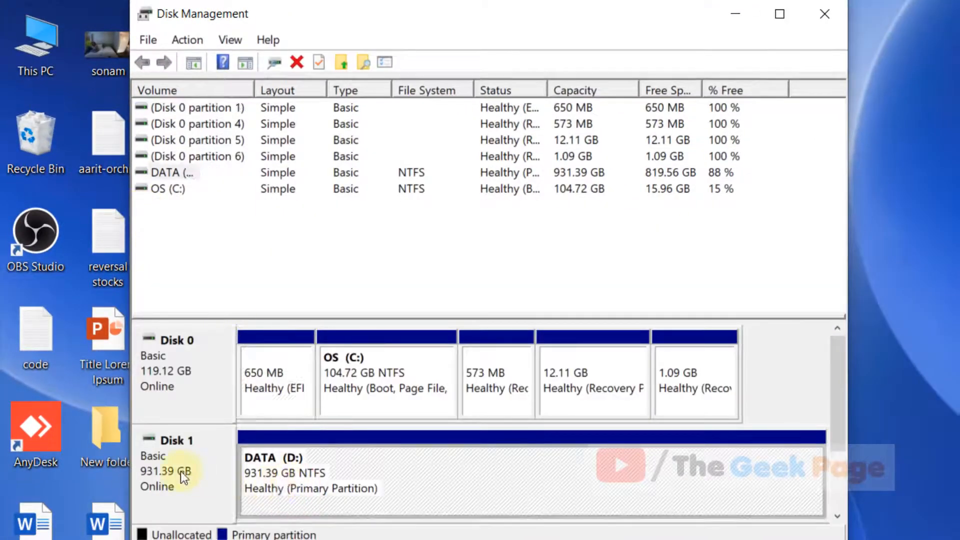
mouse_move(237, 482)
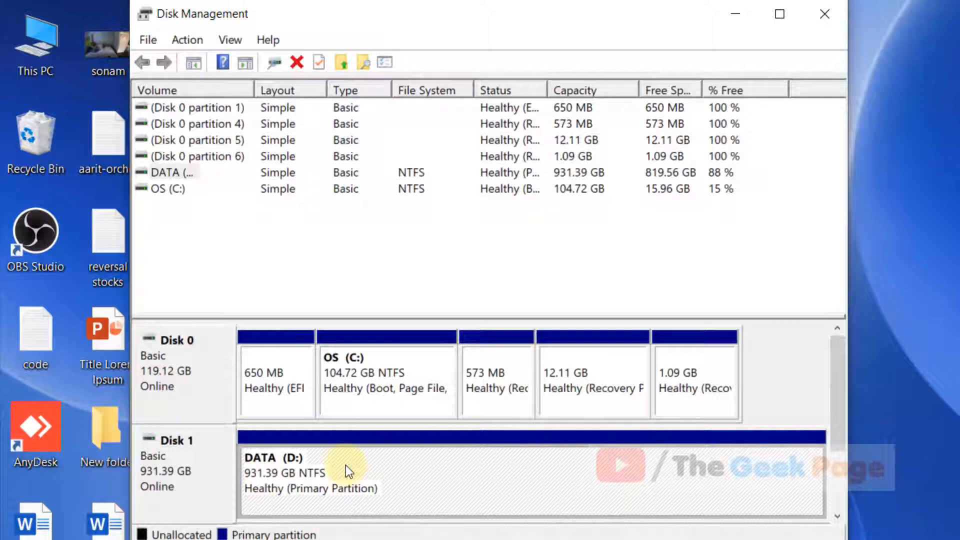
Bring up the context actions for the DATA (D:) volume on Disk 1
right_click(346, 468)
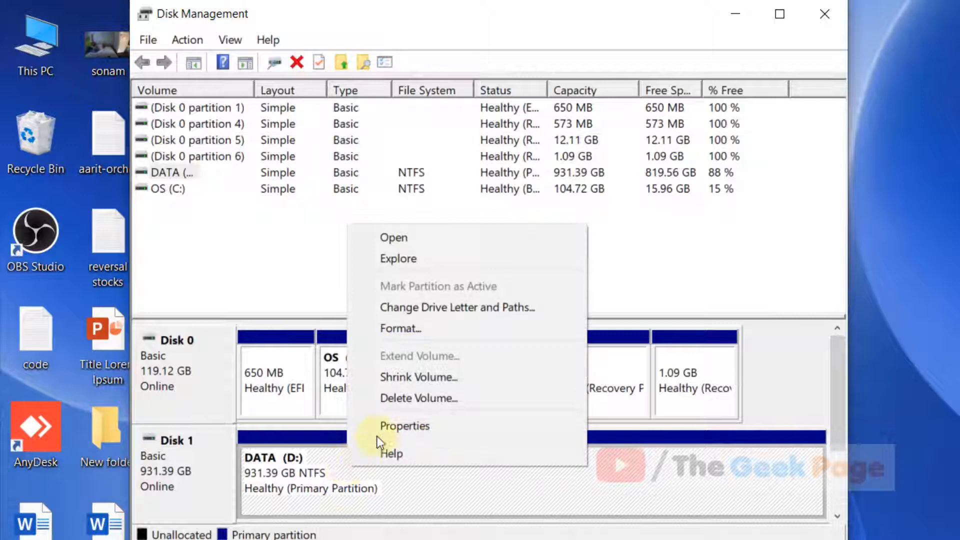
Shrink DATA (D:) by 100000 MB, leaving 833.73 GB plus 97.66 GB unallocated
left_click(418, 376)
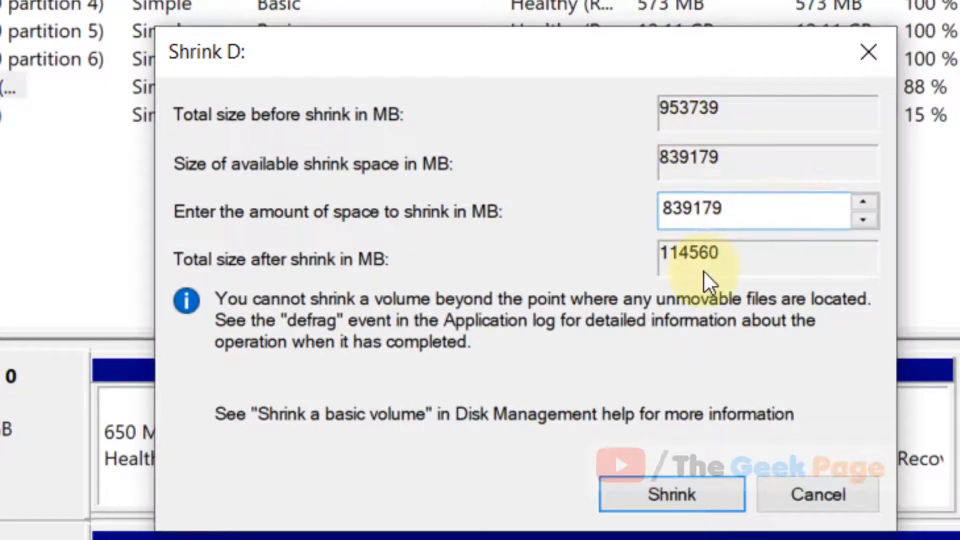
type("100000")
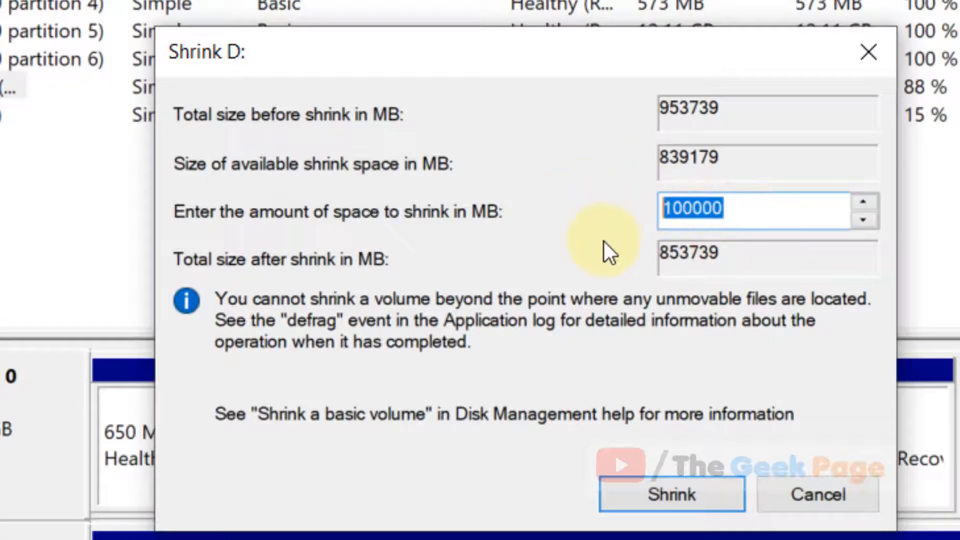
left_click(671, 494)
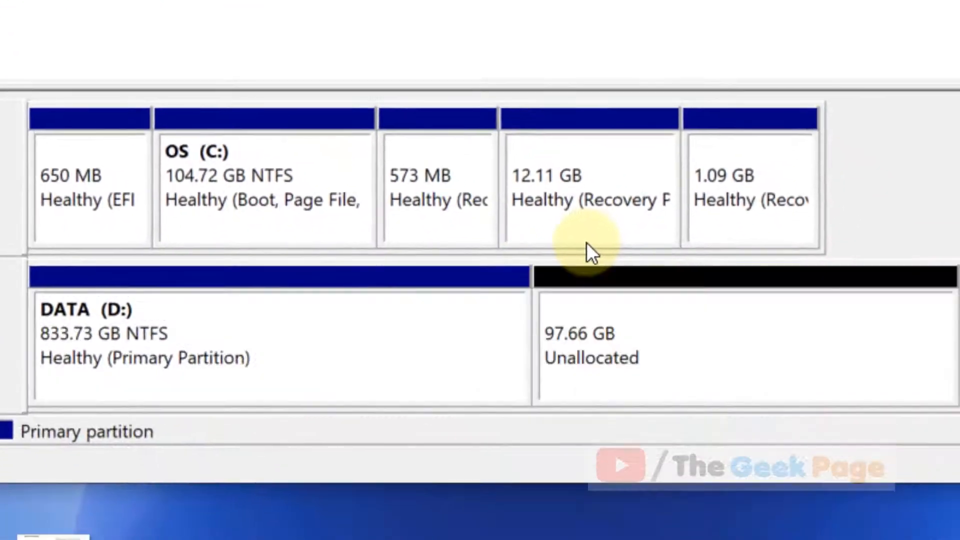
Create a 100000 MB NTFS simple volume 'New Volume' with drive letter E from the unallocated space
right_click(606, 352)
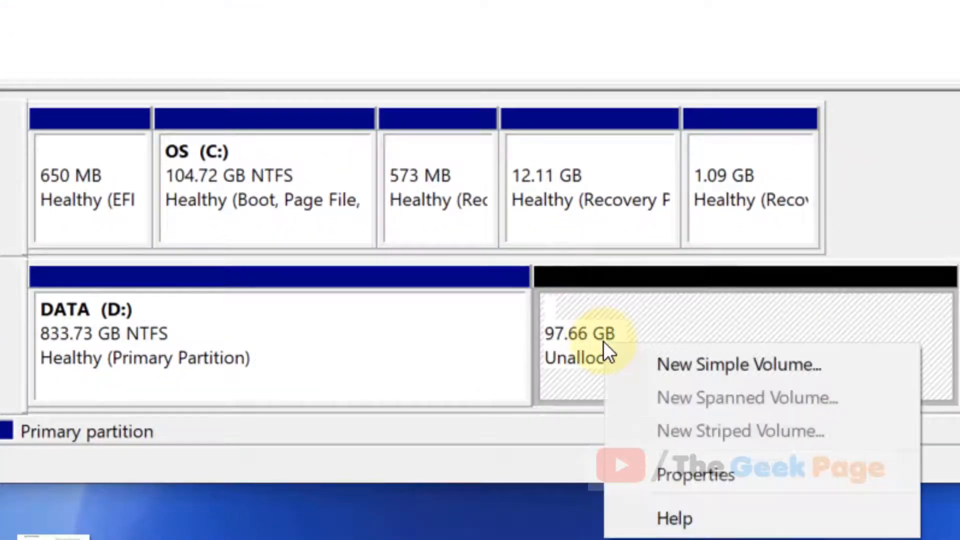
left_click(737, 364)
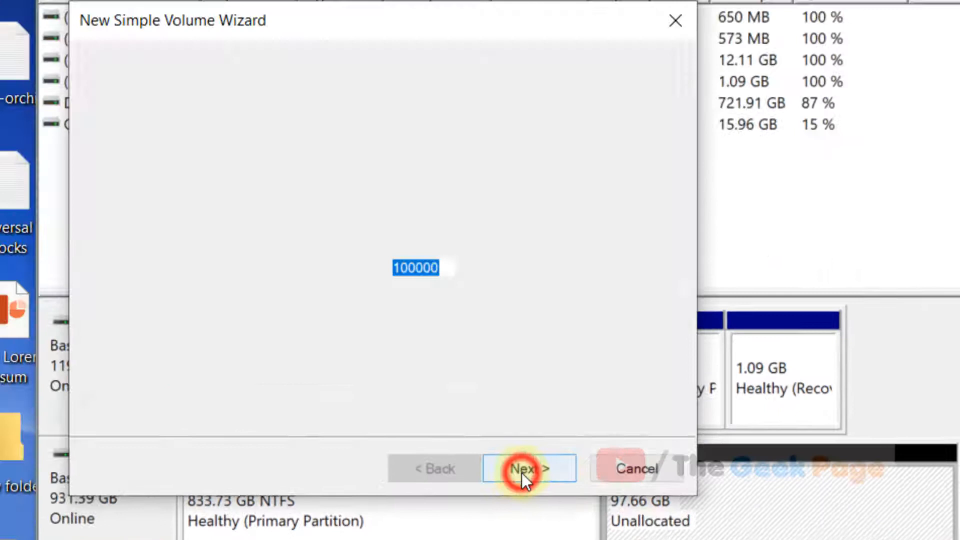
left_click(528, 469)
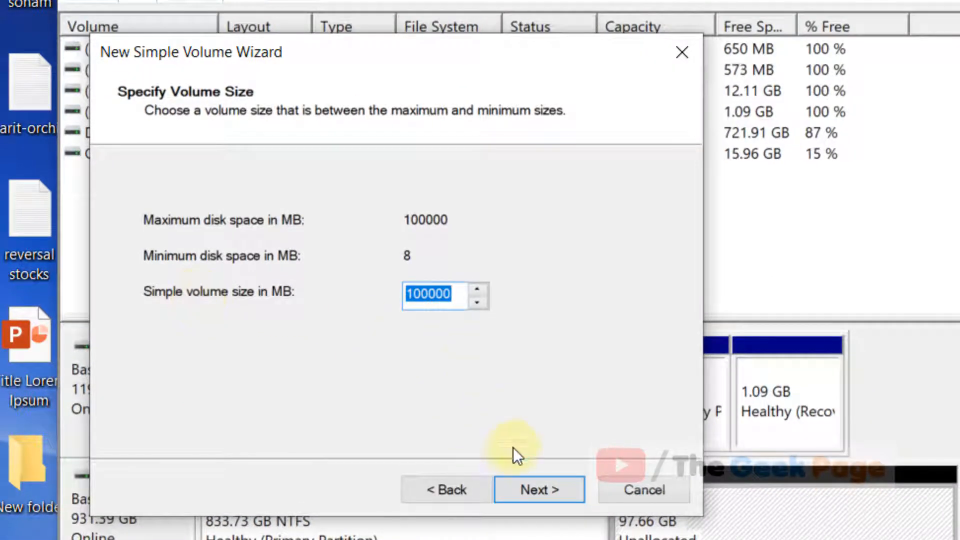
left_click(538, 489)
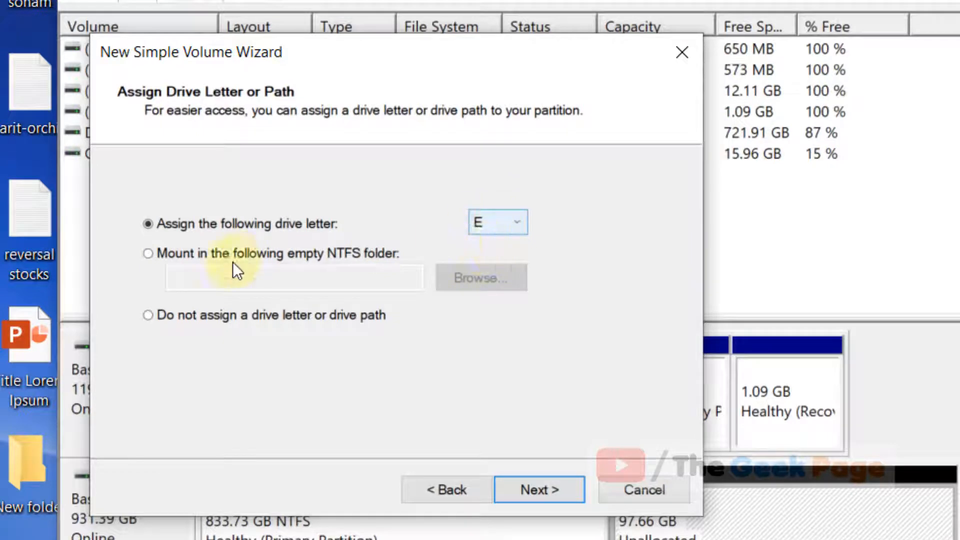
left_click(539, 489)
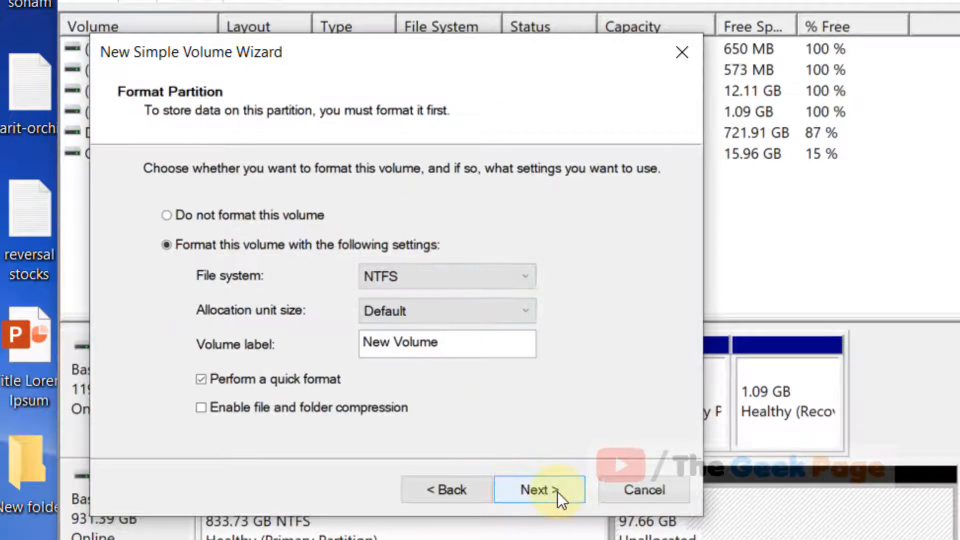
left_click(539, 490)
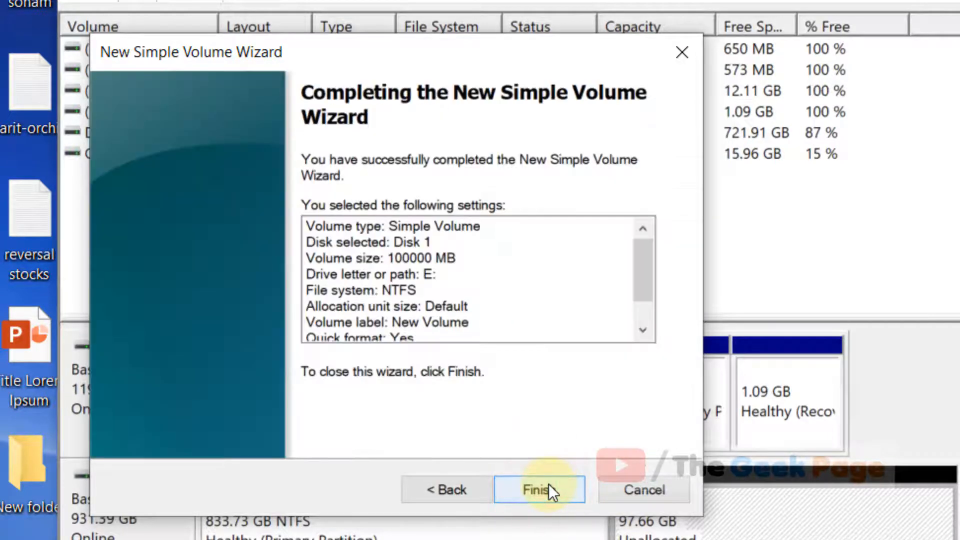
left_click(538, 489)
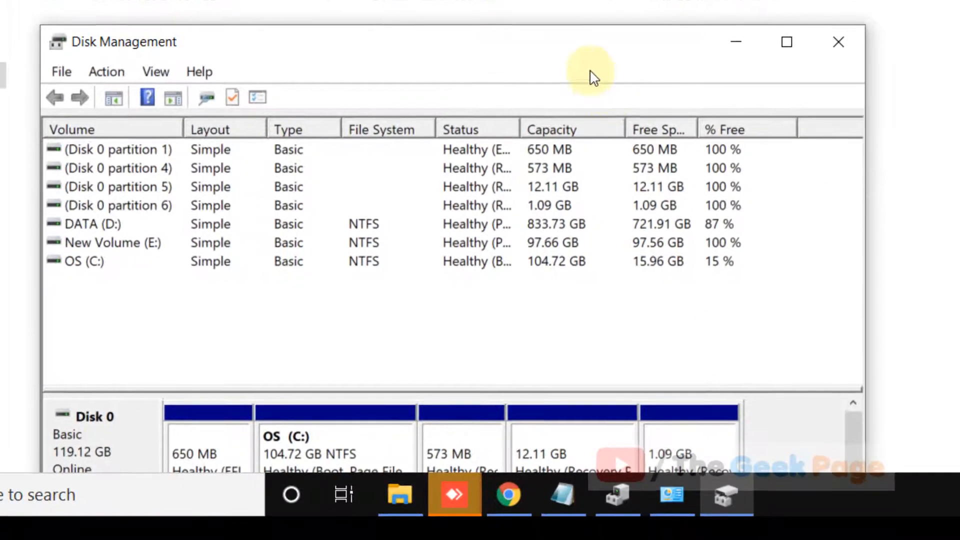
Delete New Volume (E:) and confirm, returning its 97.66 GB to unallocated space
right_click(612, 368)
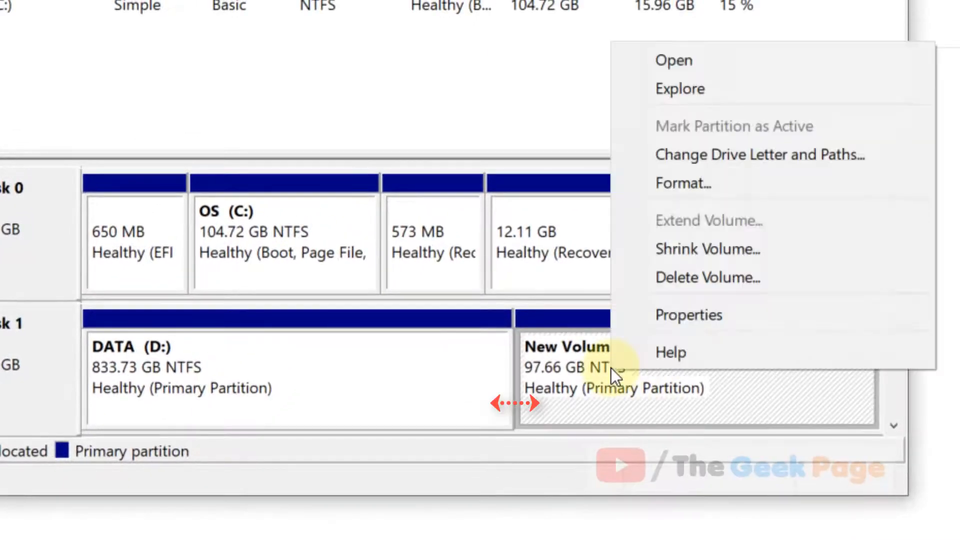
left_click(707, 278)
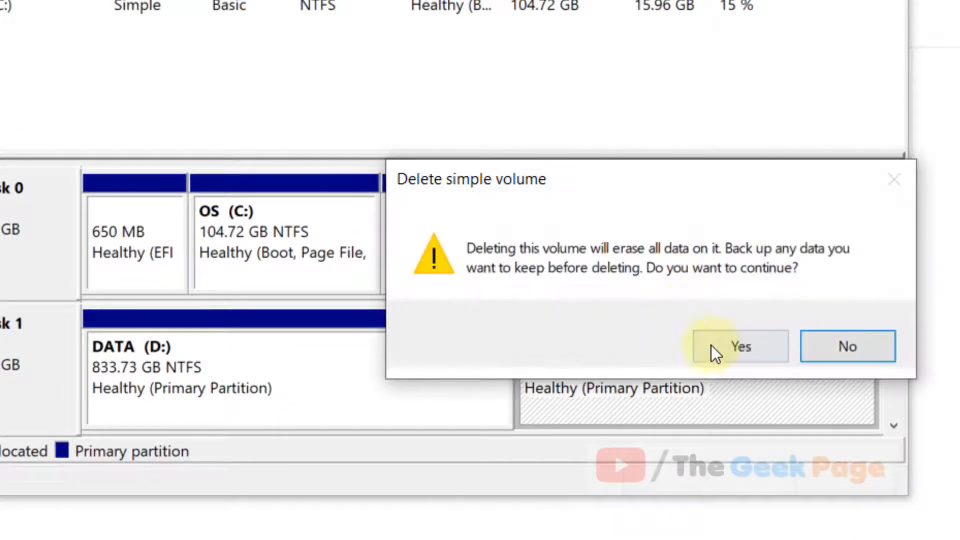
left_click(740, 346)
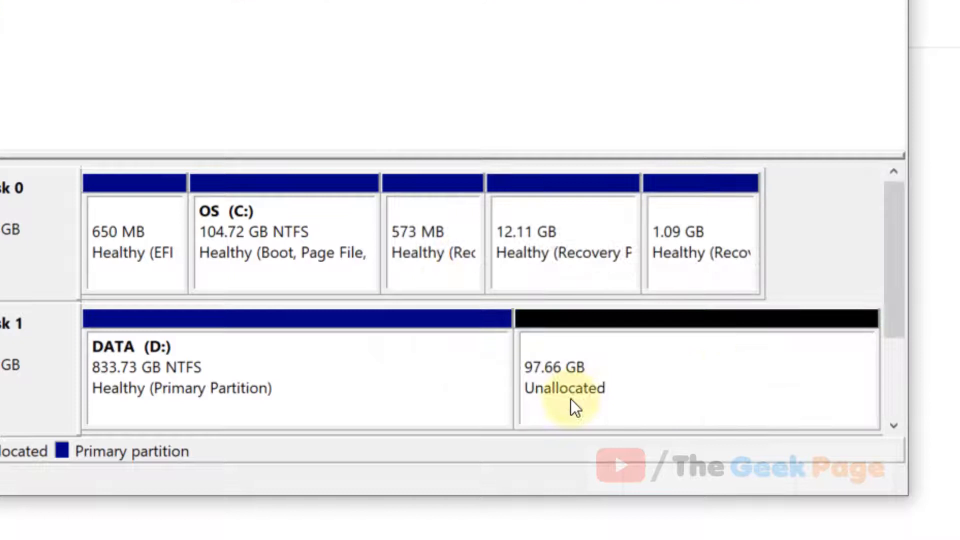
mouse_move(530, 419)
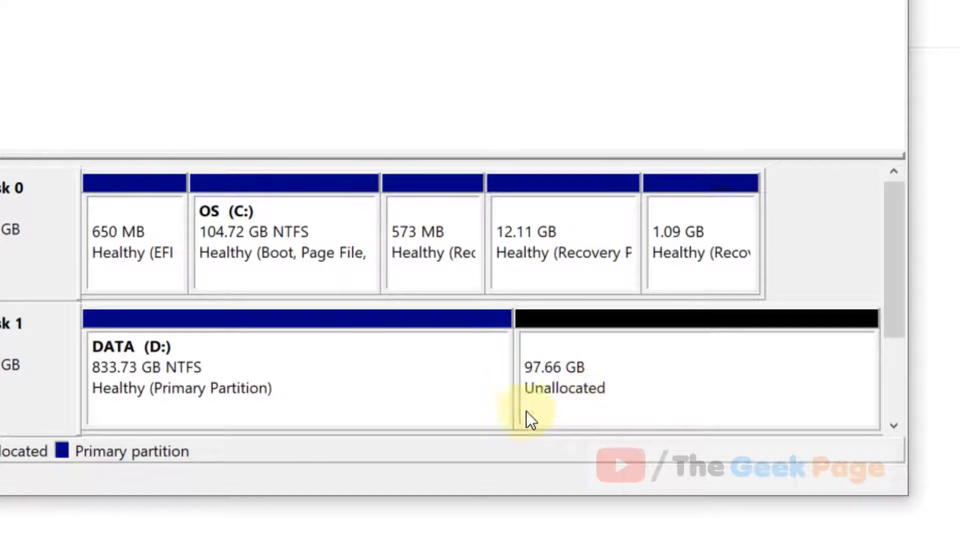
Extend DATA (D:) with the 100000 MB unallocated on Disk 1, back to 931.39 GB
right_click(306, 377)
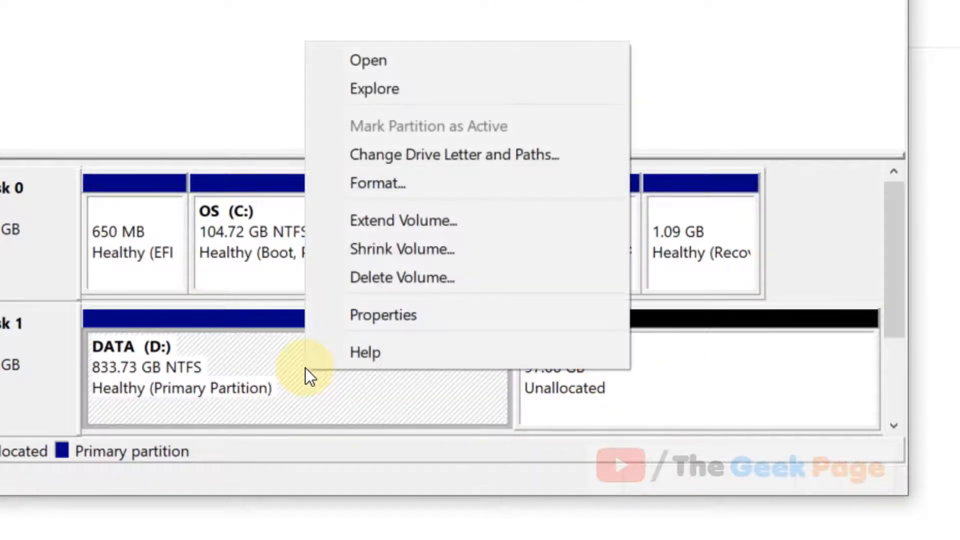
left_click(402, 221)
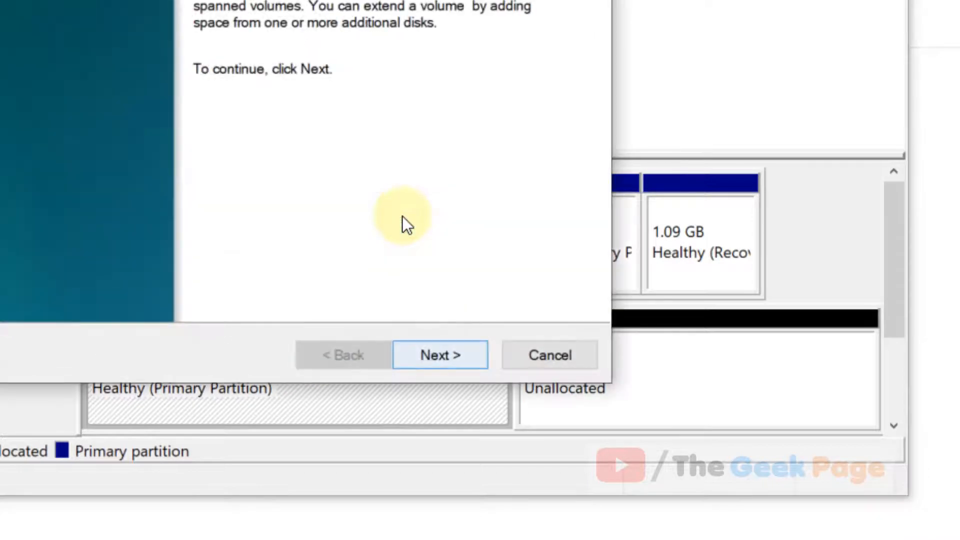
left_click(439, 355)
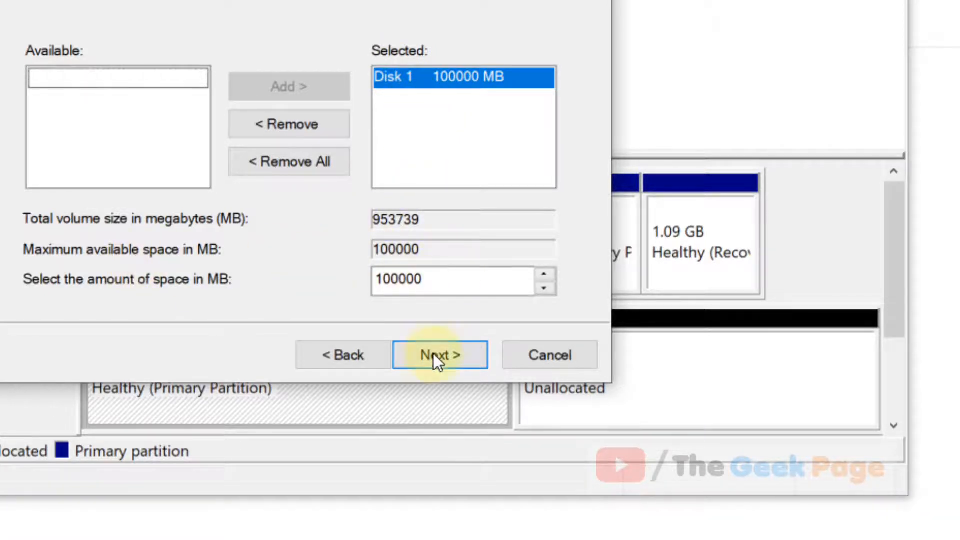
left_click(440, 355)
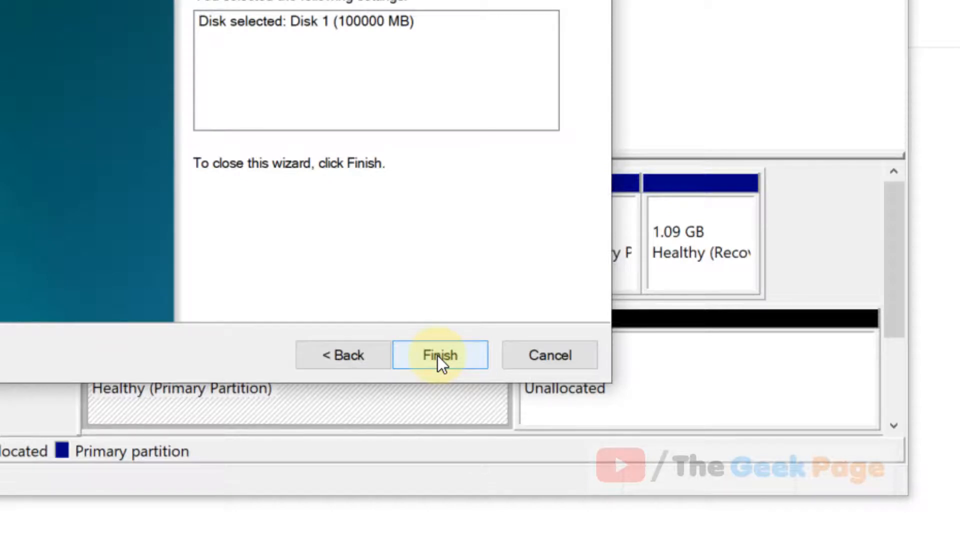
mouse_move(380, 25)
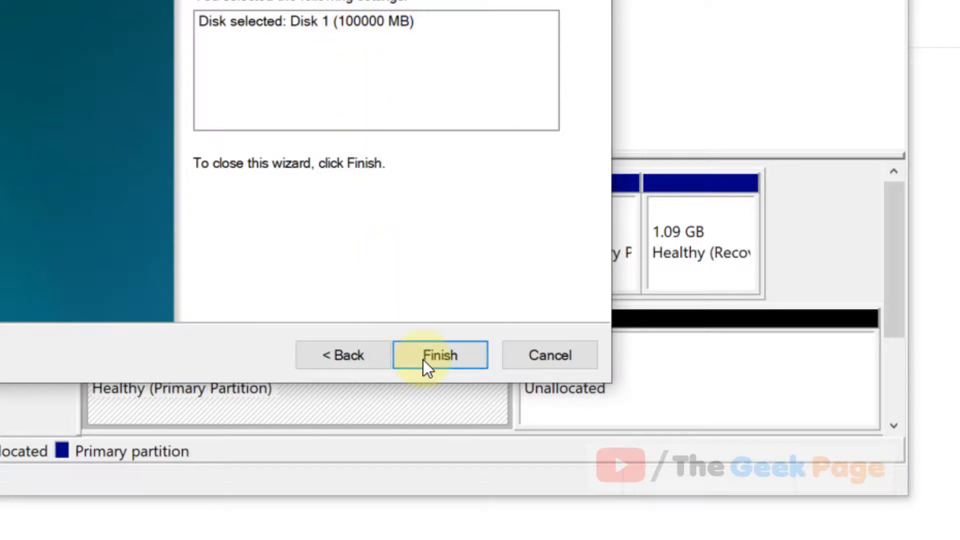
left_click(439, 355)
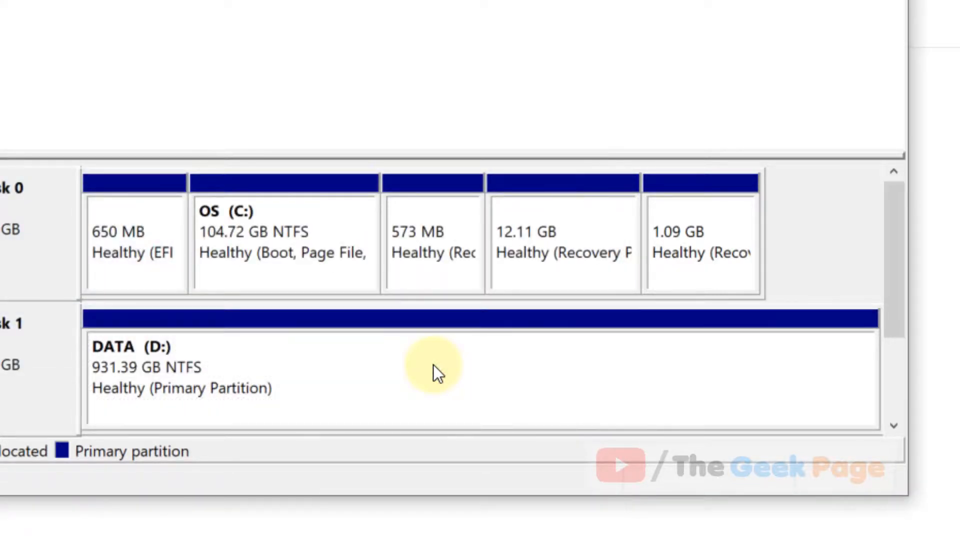